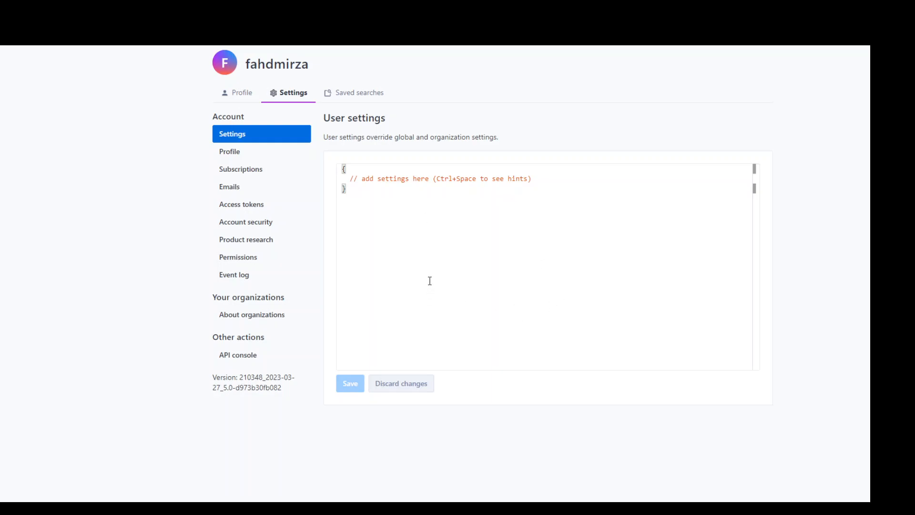
mouse_move(473, 256)
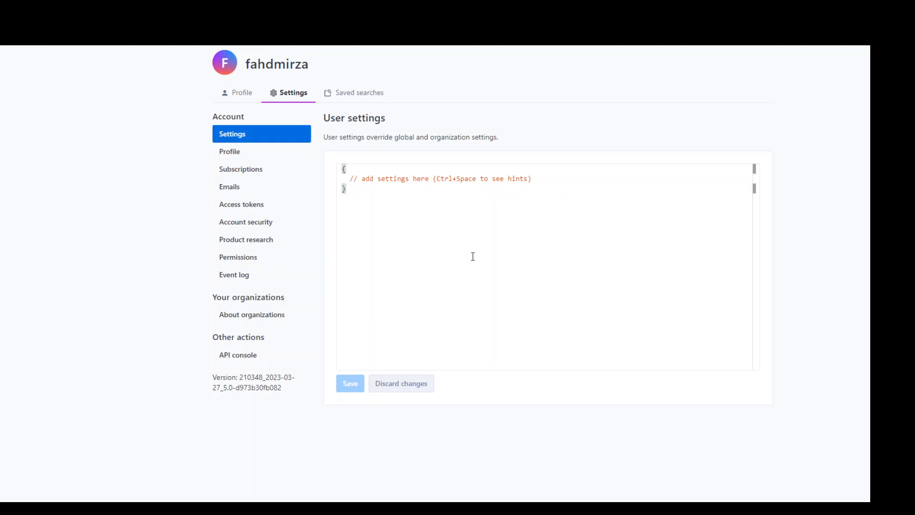
mouse_move(424, 222)
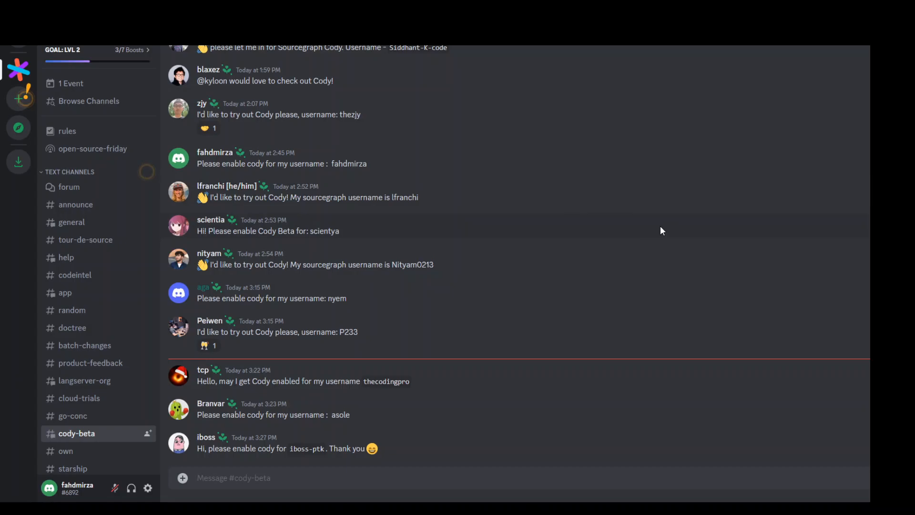
mouse_move(570, 265)
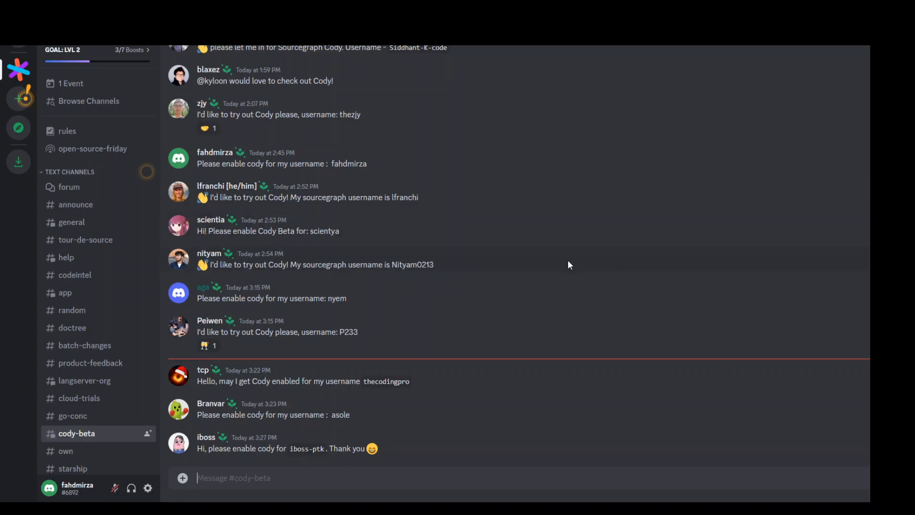
mouse_move(566, 257)
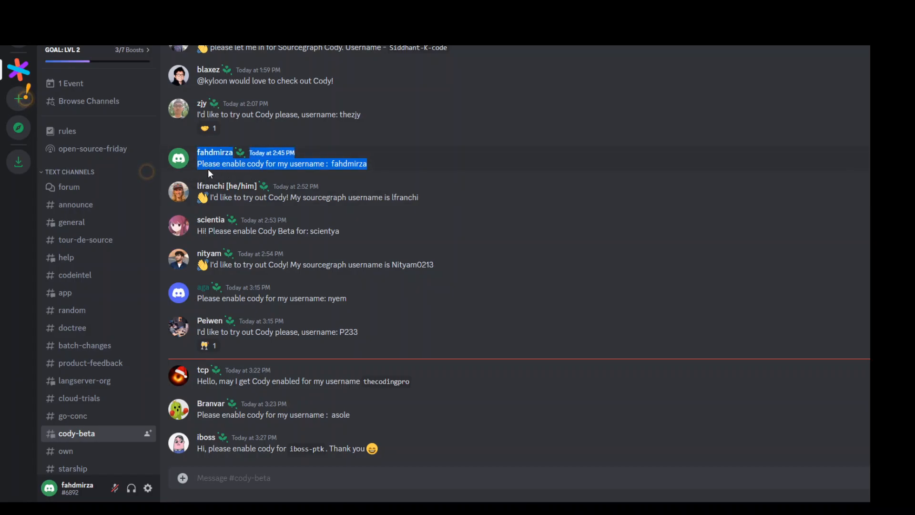
mouse_move(380, 172)
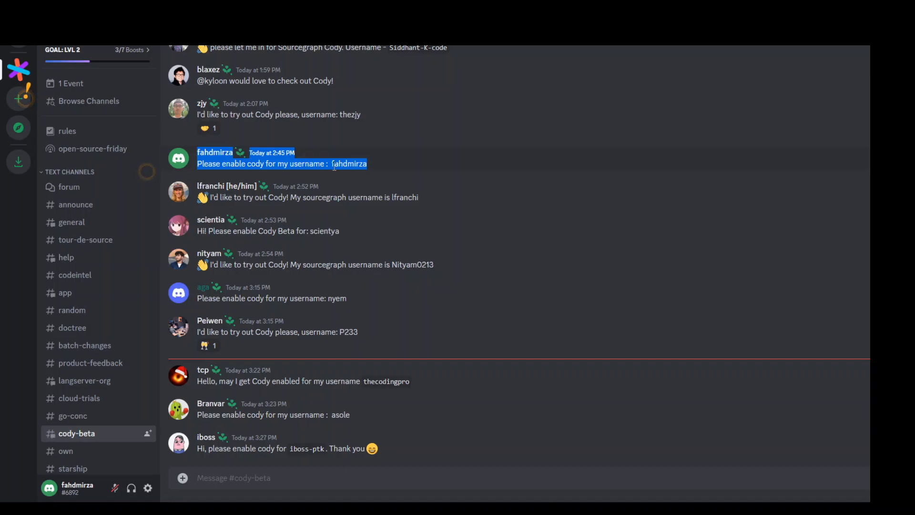
mouse_move(465, 175)
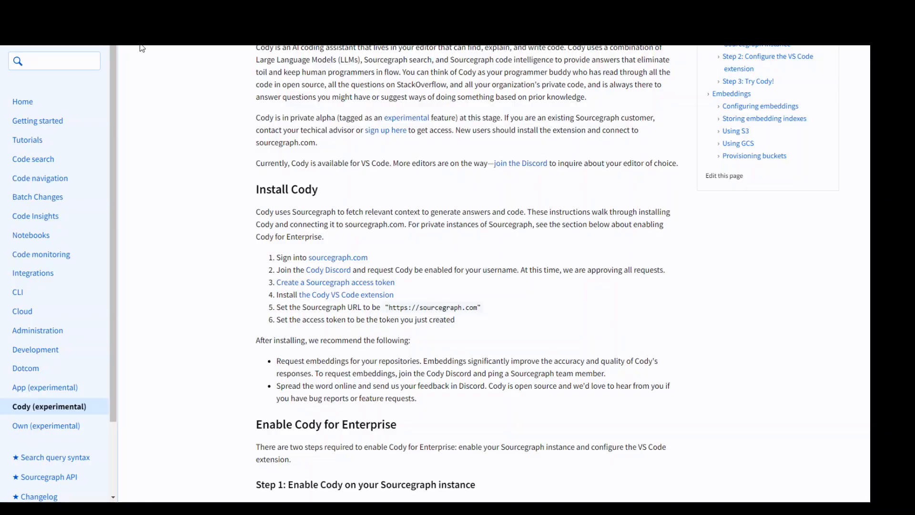
mouse_move(577, 310)
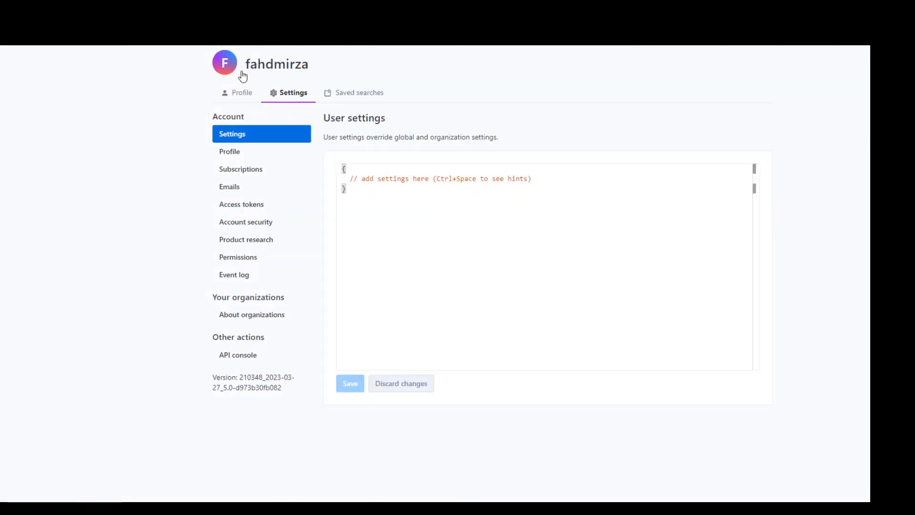
mouse_move(265, 138)
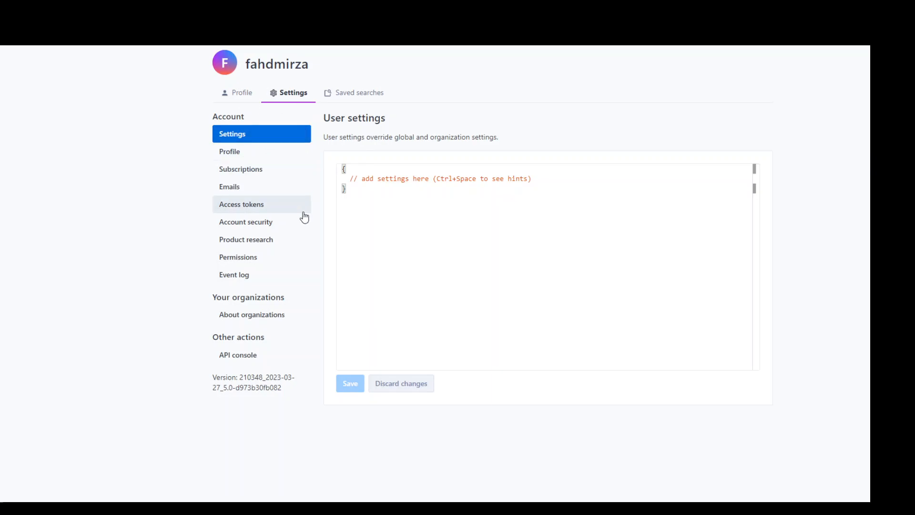
mouse_move(235, 208)
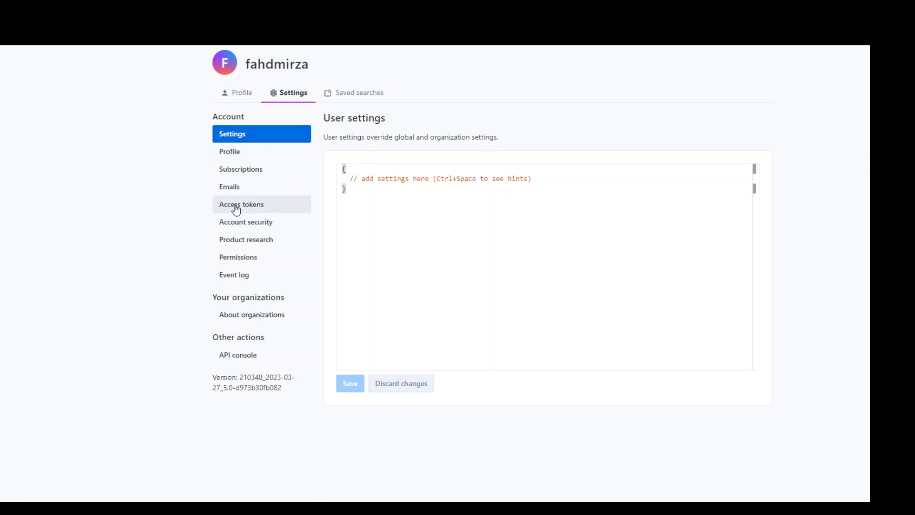
- Show the account's access tokens, listing the existing token named cody
click(241, 203)
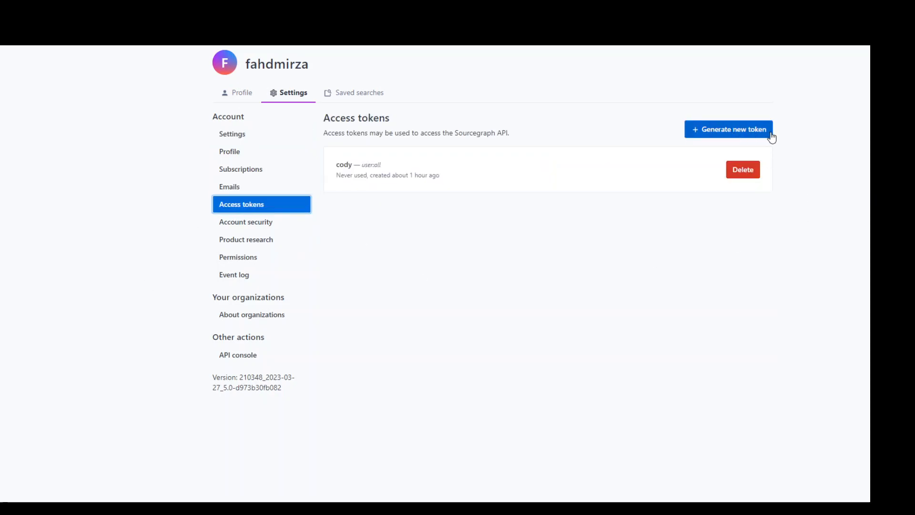
mouse_move(332, 172)
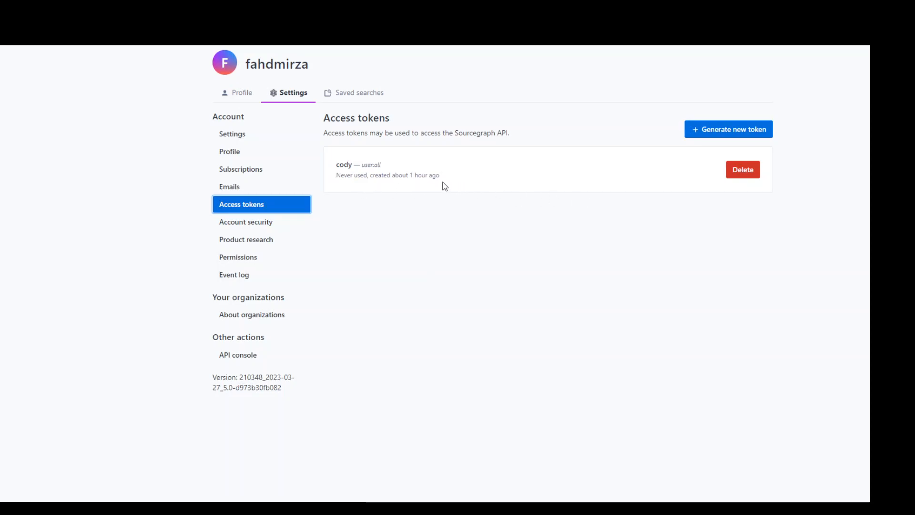
mouse_move(589, 195)
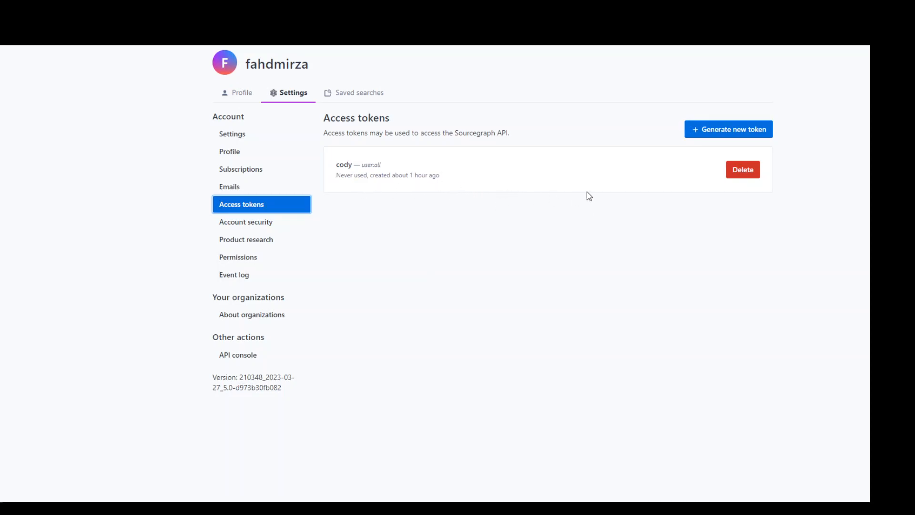
mouse_move(753, 136)
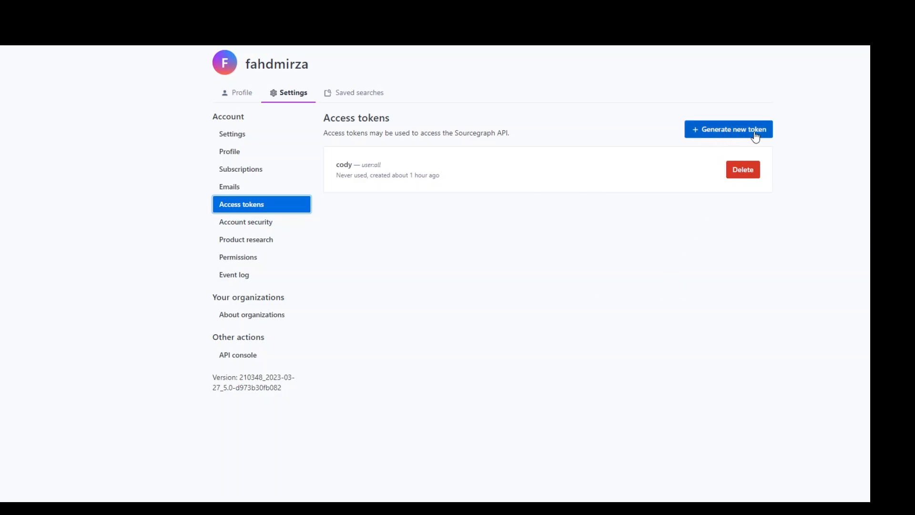
mouse_move(782, 307)
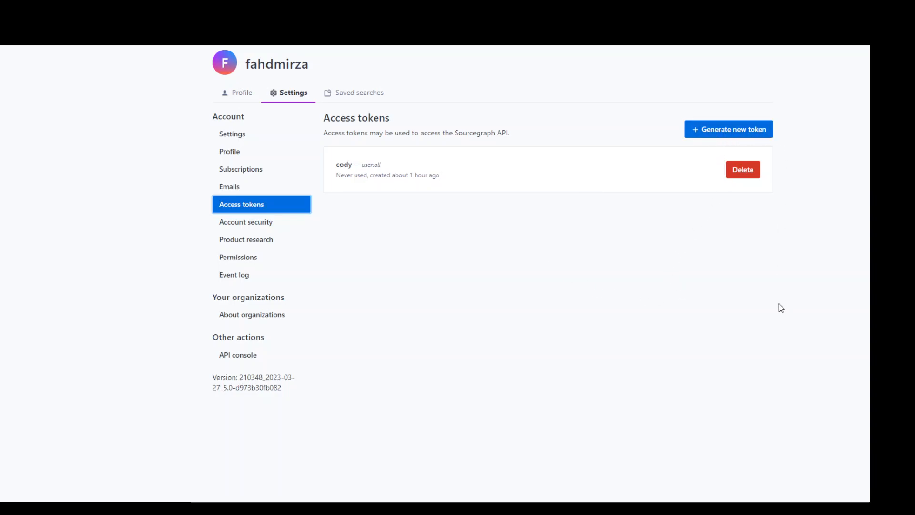
mouse_move(636, 183)
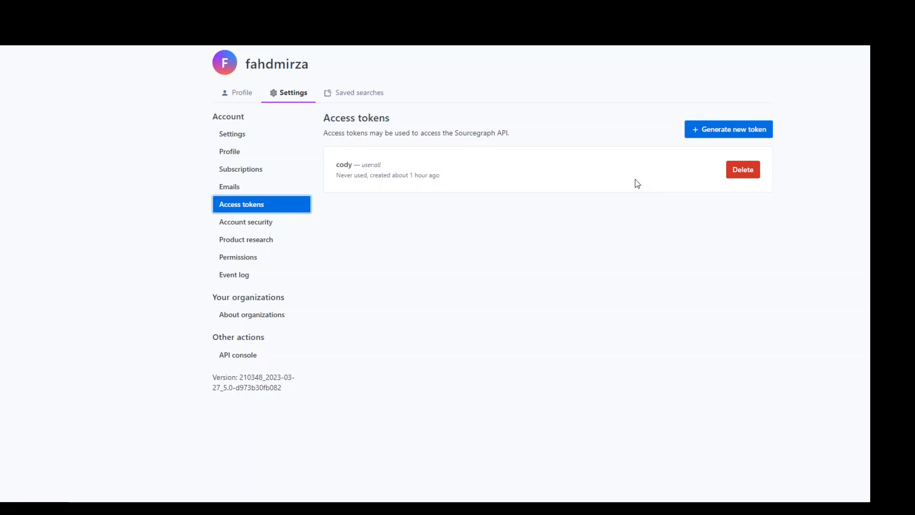
mouse_move(725, 152)
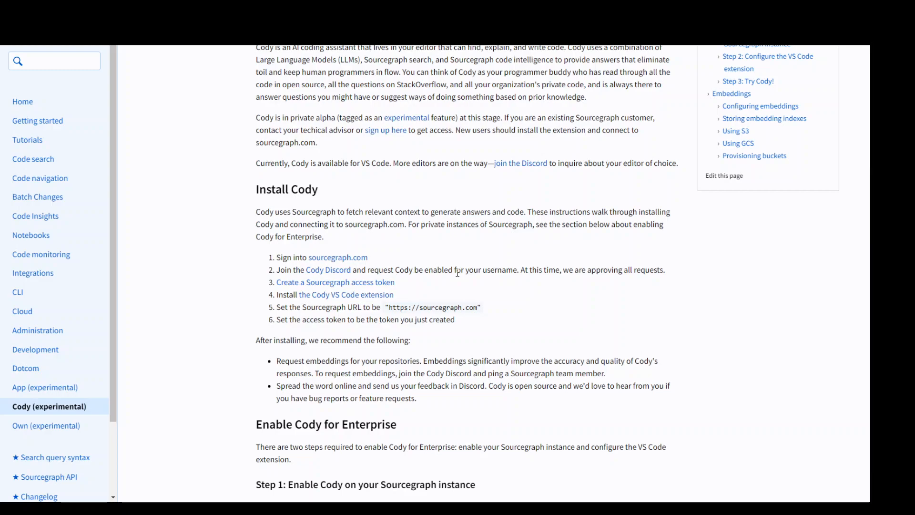
mouse_move(463, 290)
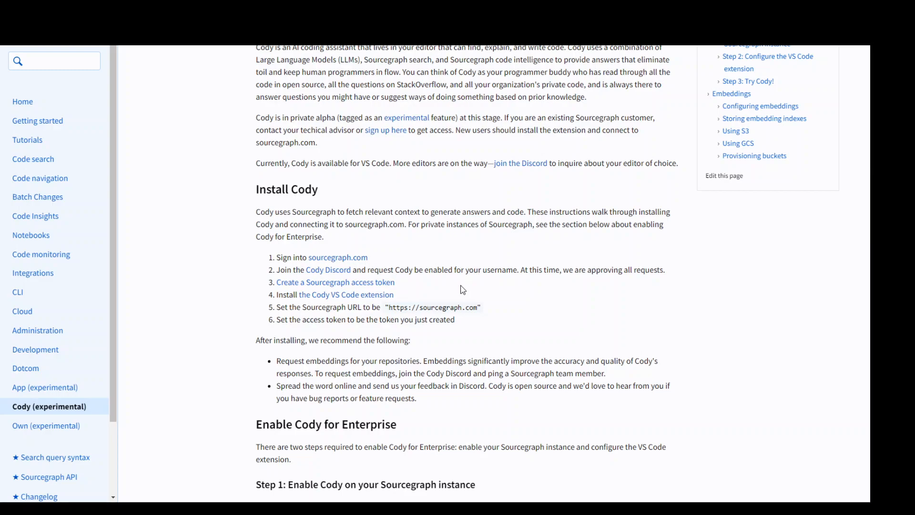
mouse_move(467, 223)
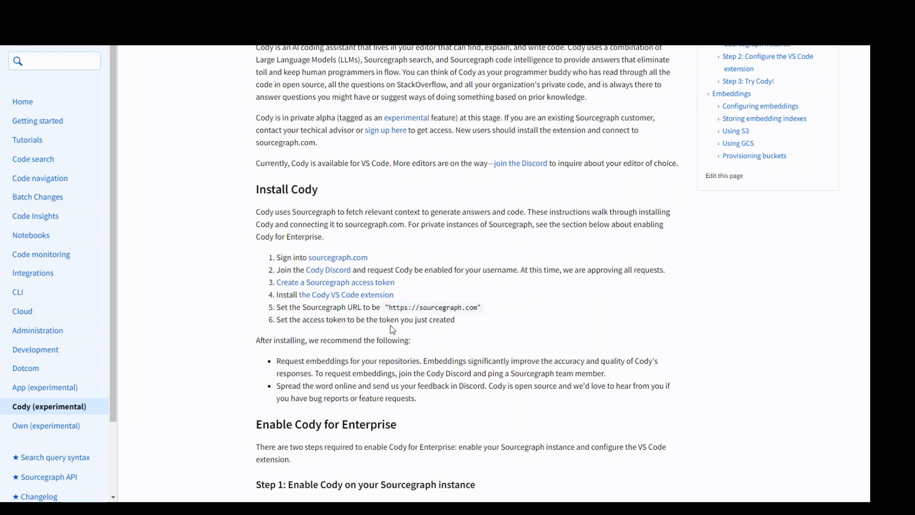
mouse_move(444, 306)
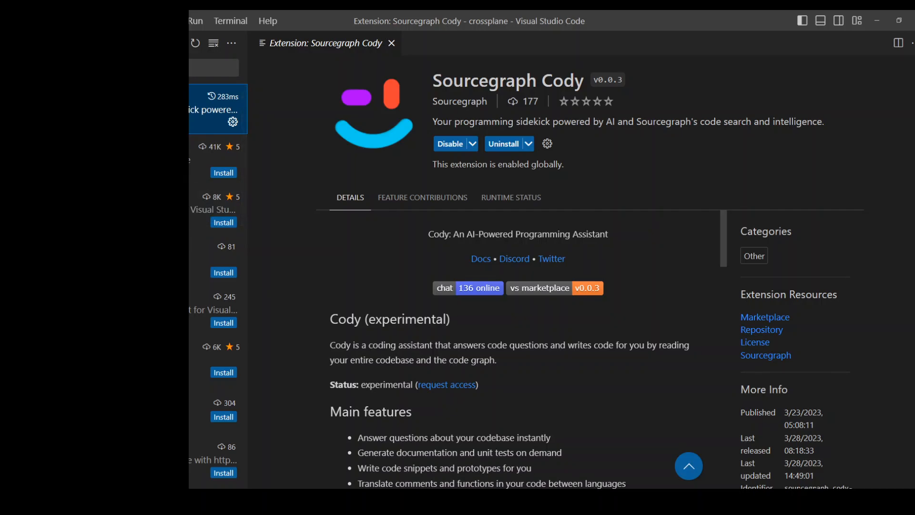
mouse_move(223, 176)
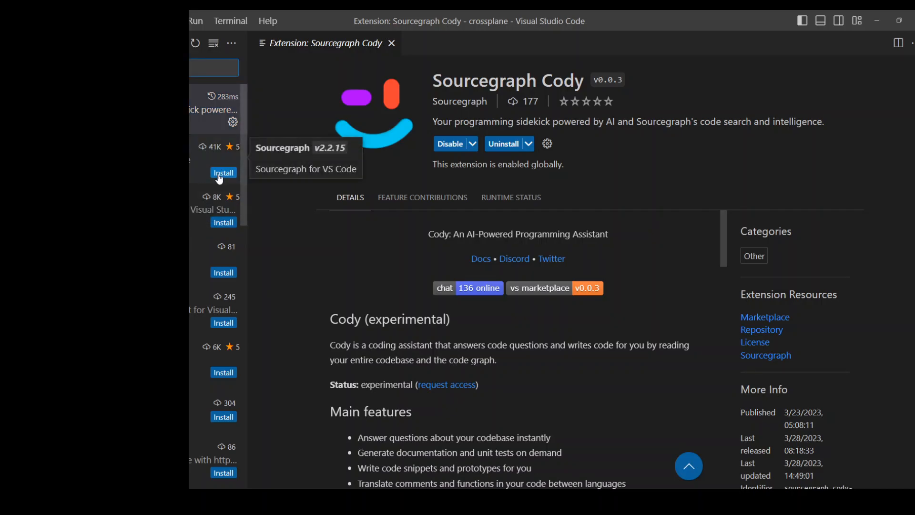
mouse_move(246, 187)
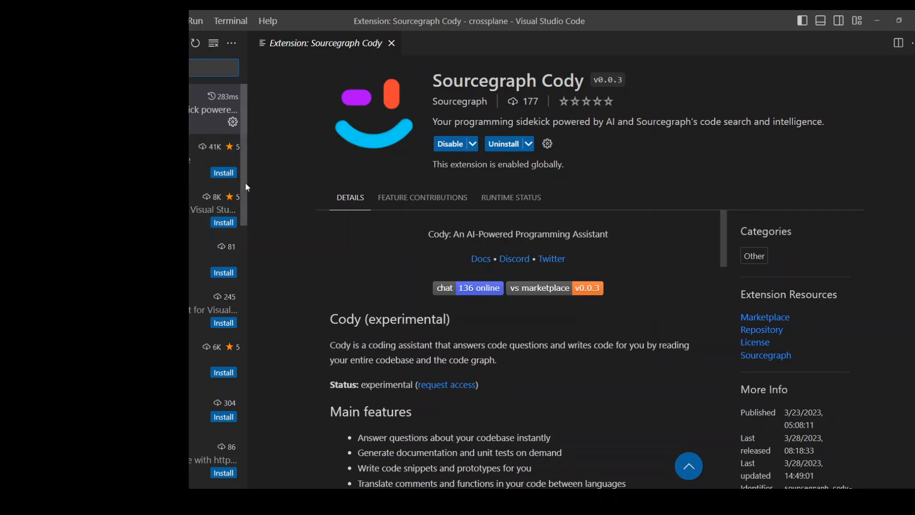
mouse_move(755, 179)
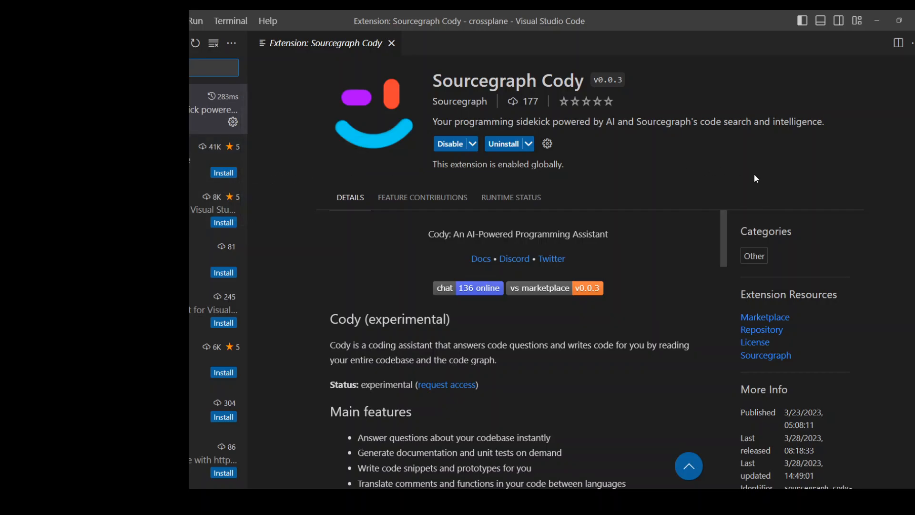
mouse_move(664, 410)
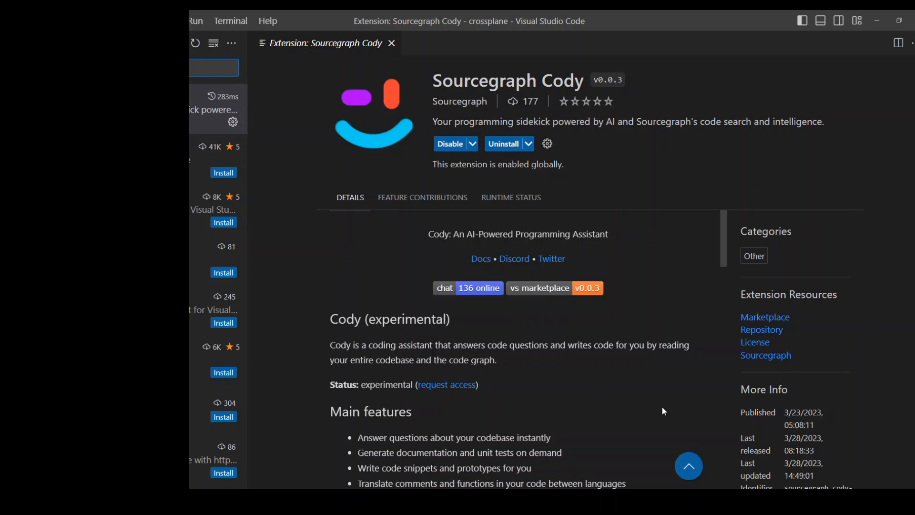
mouse_move(555, 170)
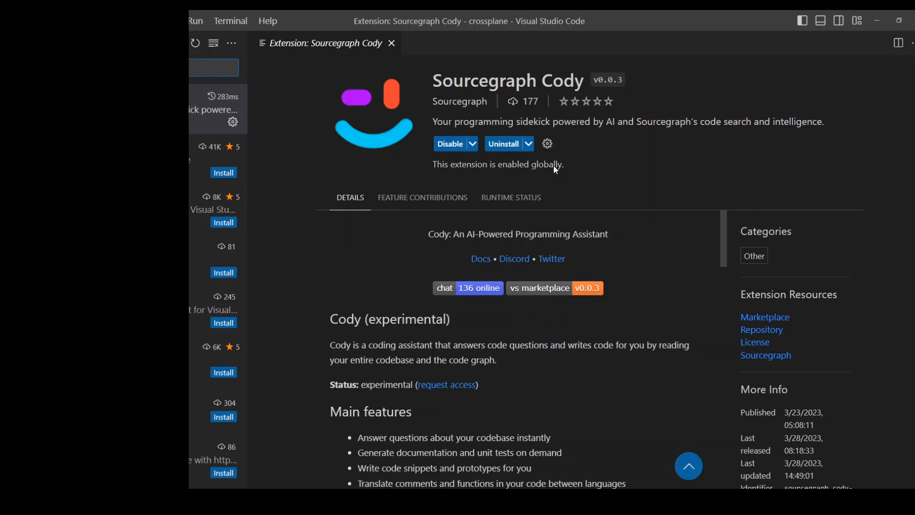
mouse_move(635, 308)
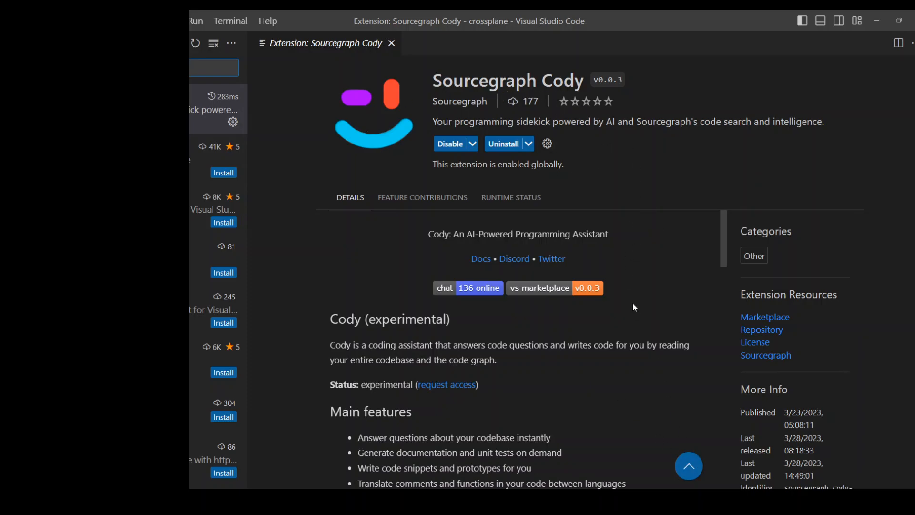
mouse_move(606, 391)
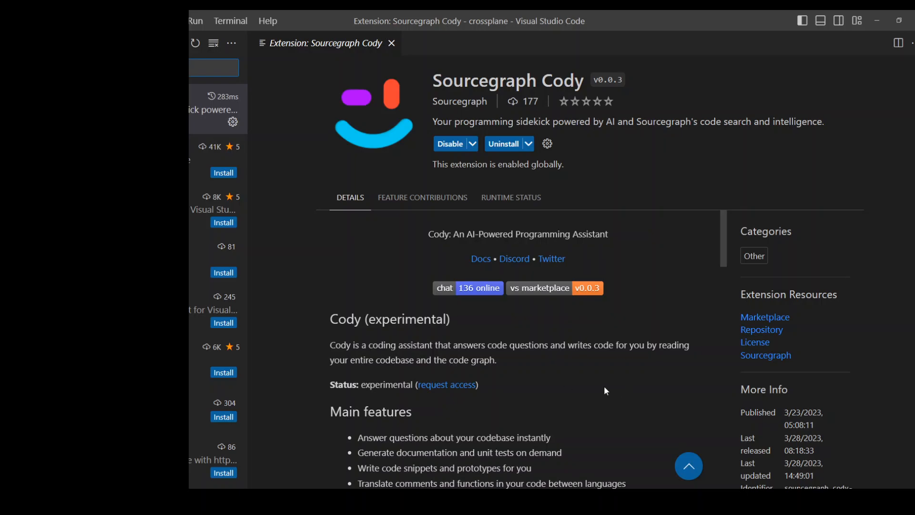
mouse_move(592, 375)
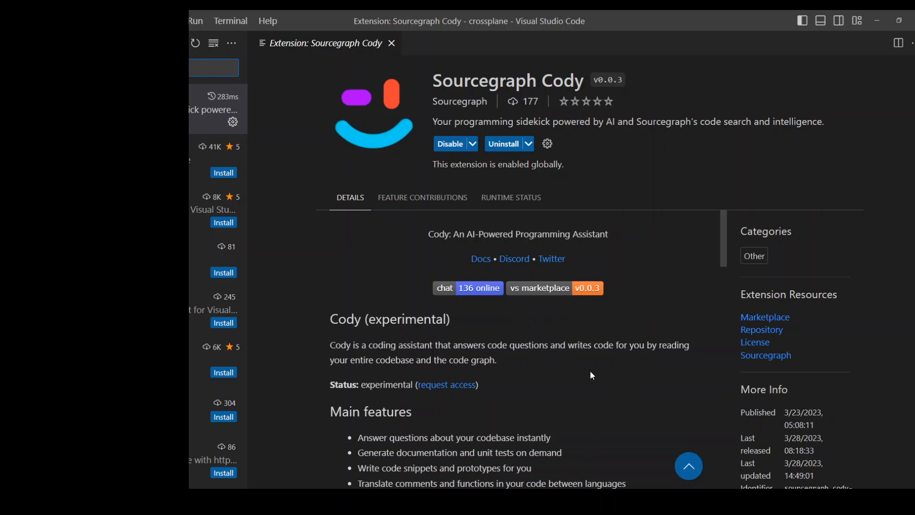
mouse_move(547, 143)
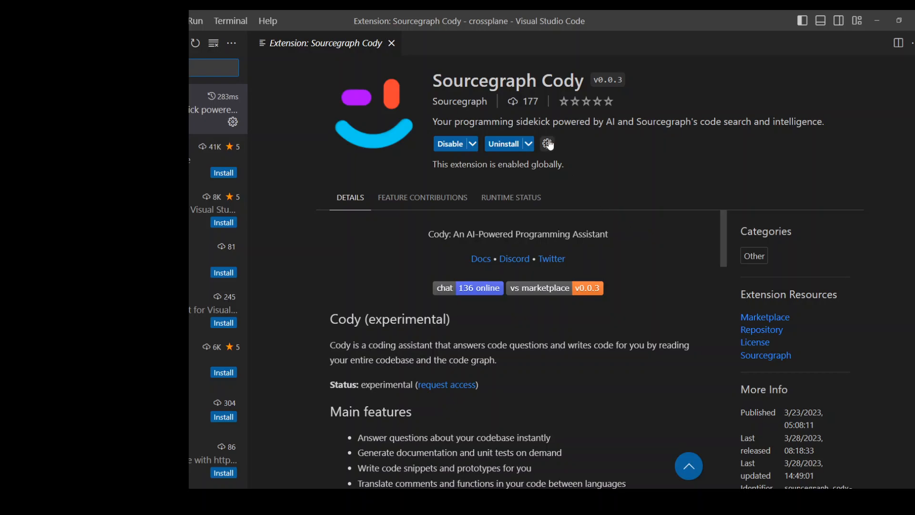
- Bring up the Sourcegraph Cody extension settings with codebase, enabled and server endpoint options
click(547, 143)
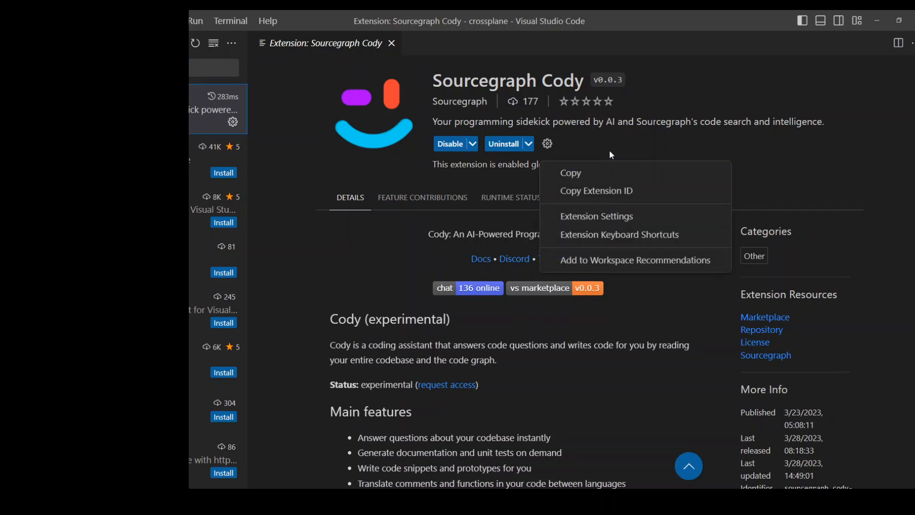
click(597, 216)
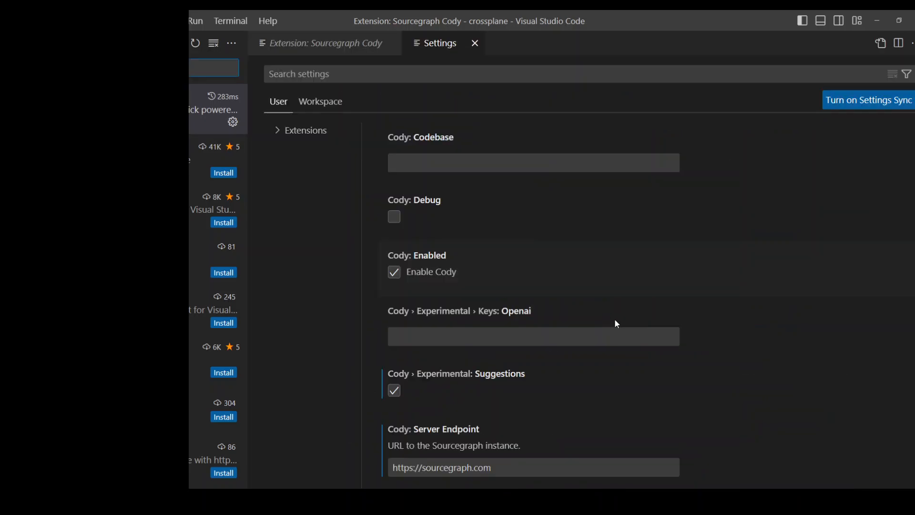
text(@ext:sourcegraph.cody-ai)
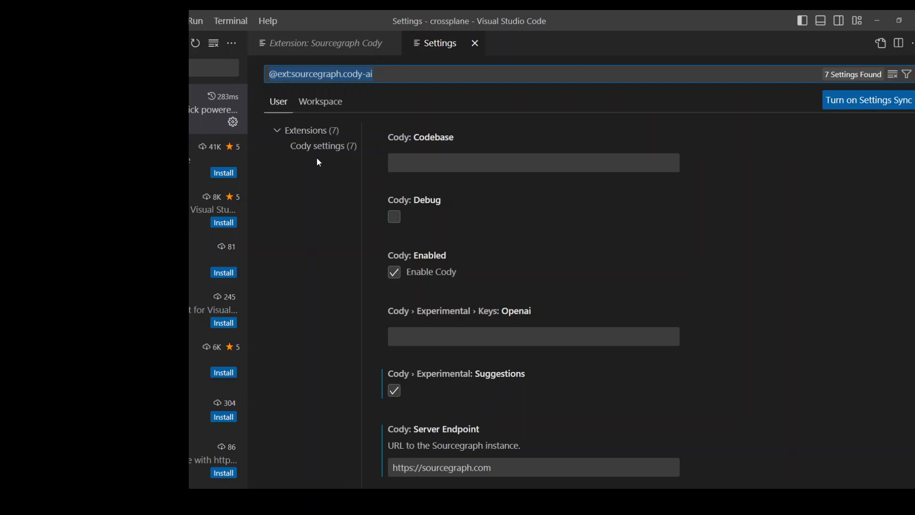
scroll(down, 3)
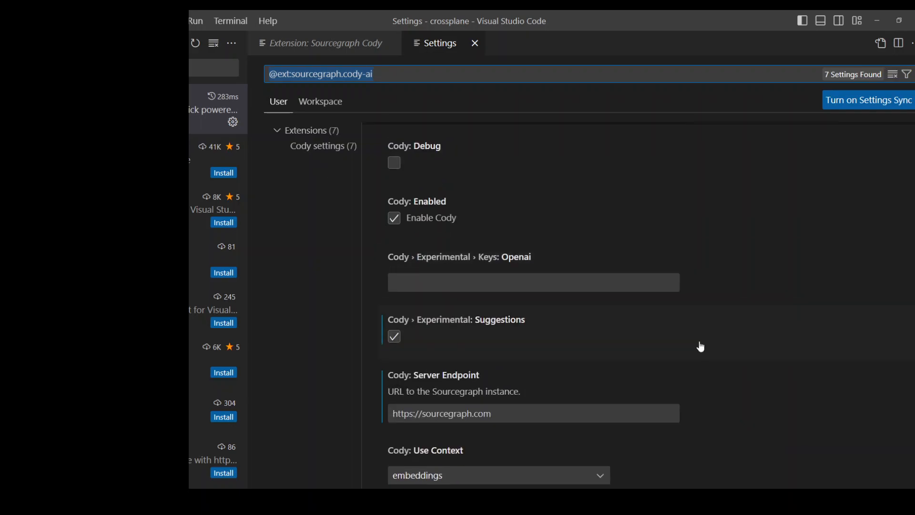
mouse_move(694, 453)
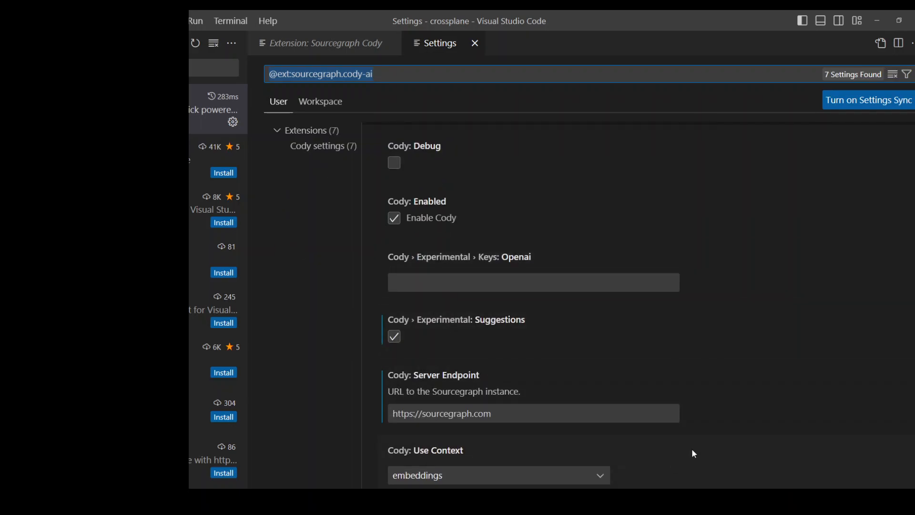
scroll(up, 3)
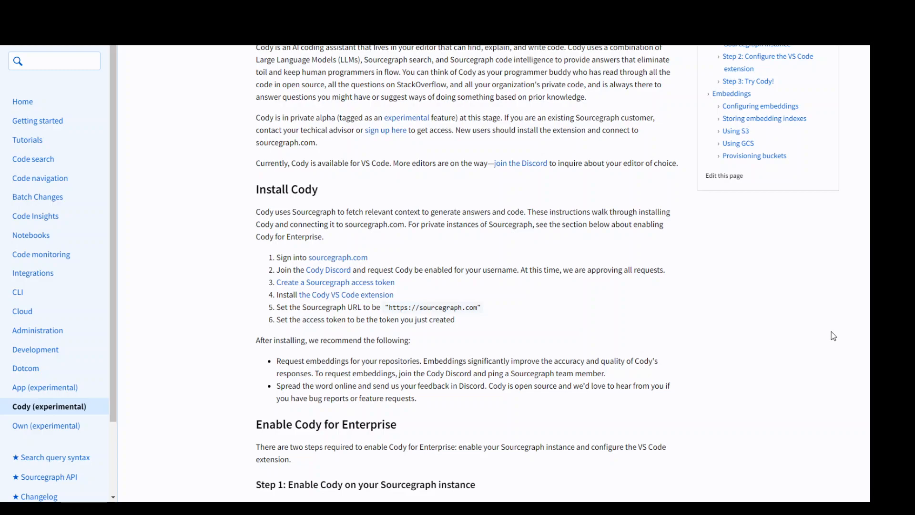
mouse_move(845, 305)
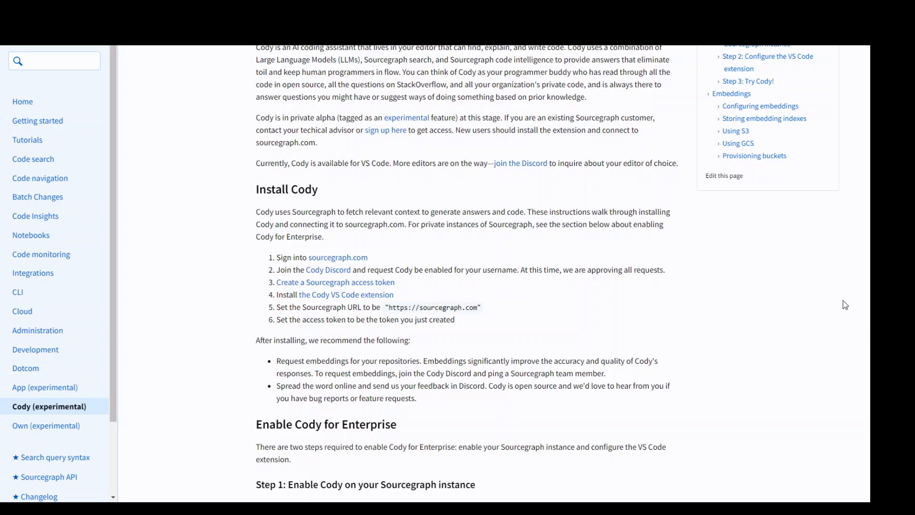
mouse_move(524, 394)
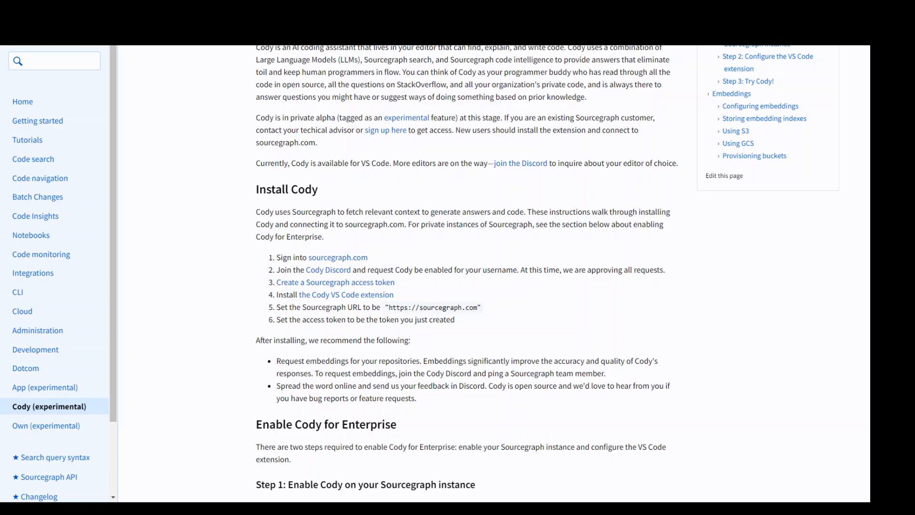
mouse_move(19, 333)
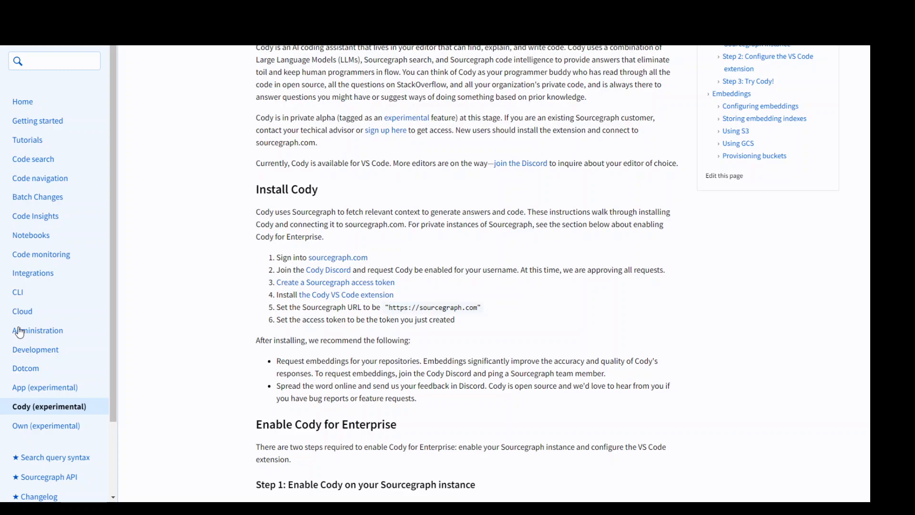
mouse_move(252, 254)
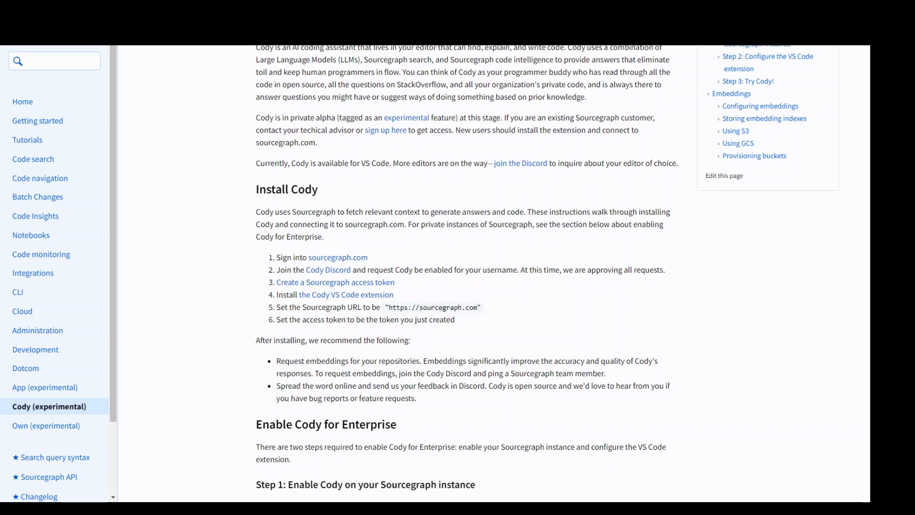
mouse_move(145, 90)
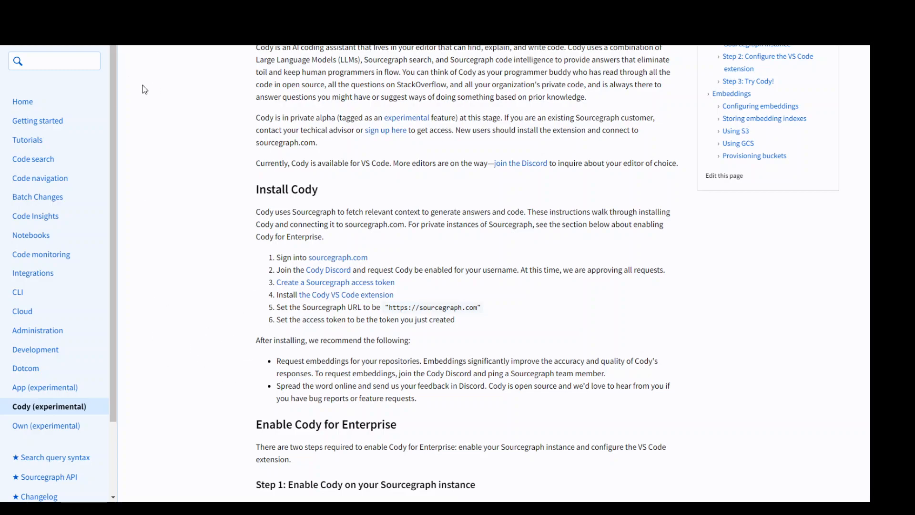
mouse_move(228, 99)
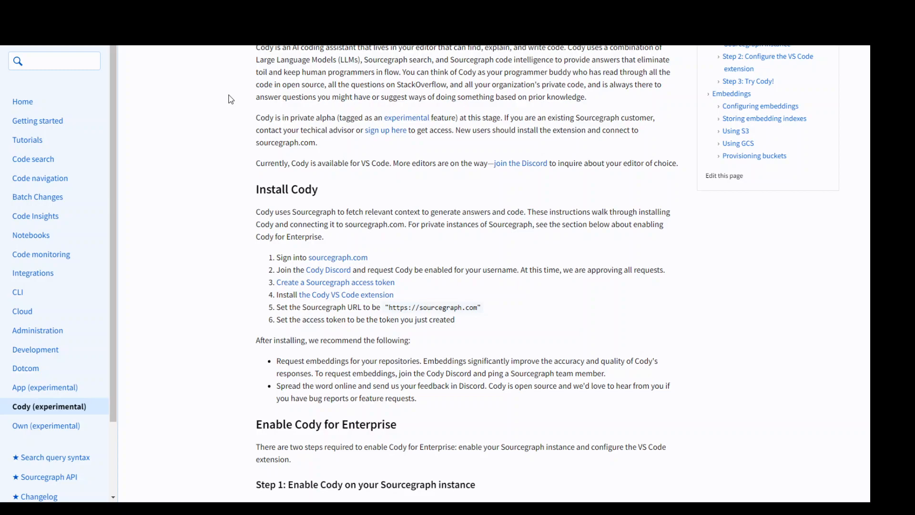
mouse_move(243, 124)
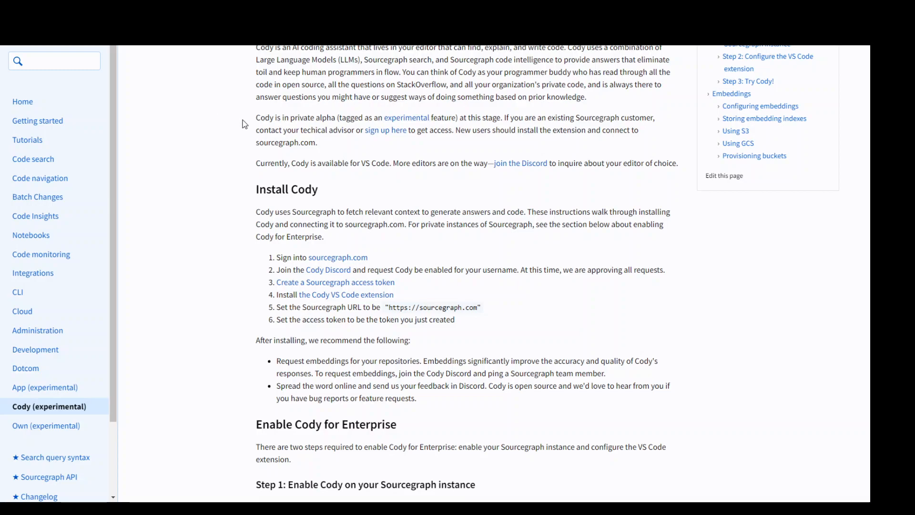
mouse_move(615, 494)
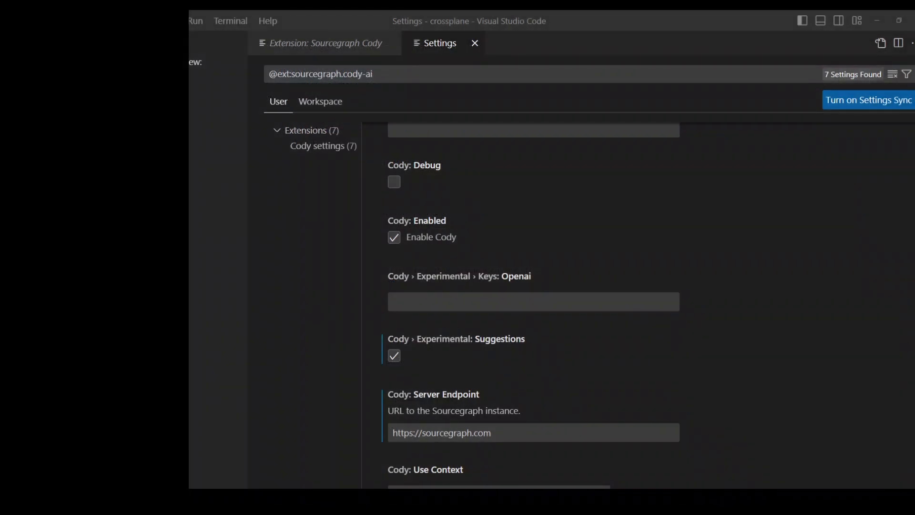
mouse_move(631, 227)
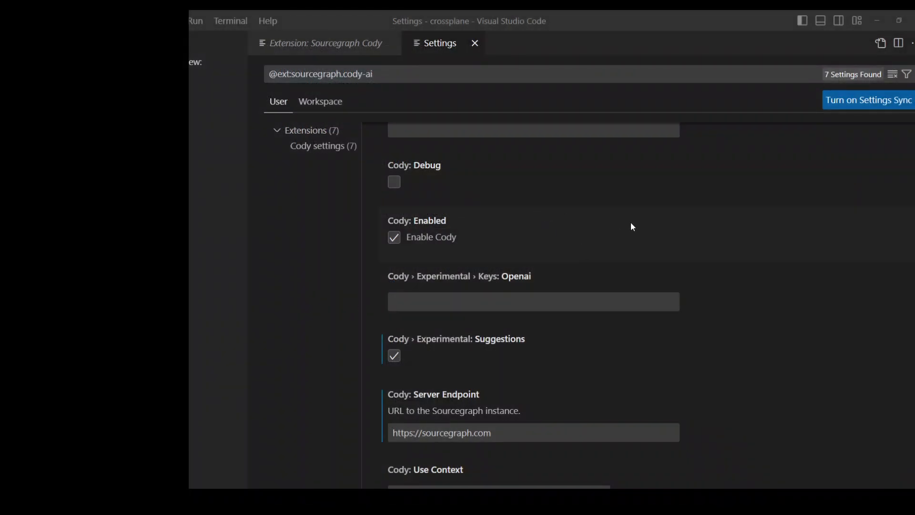
scroll(down, 3)
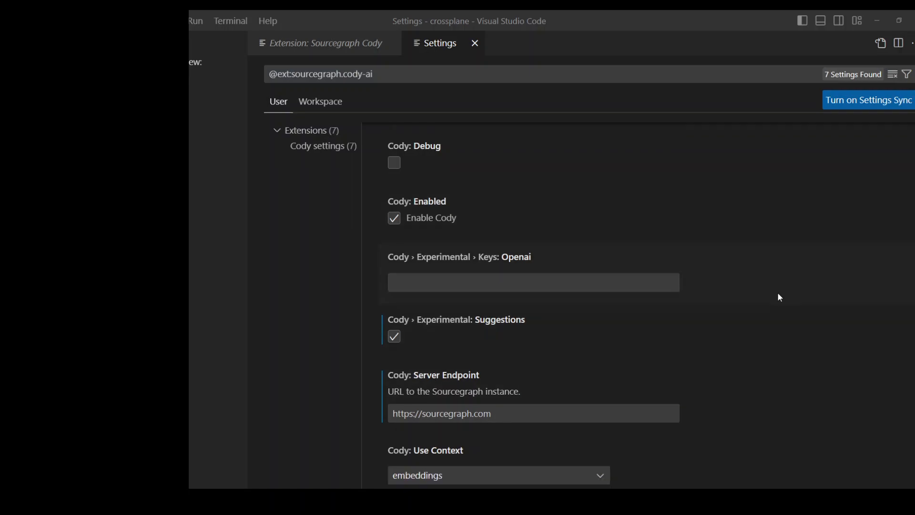
mouse_move(376, 355)
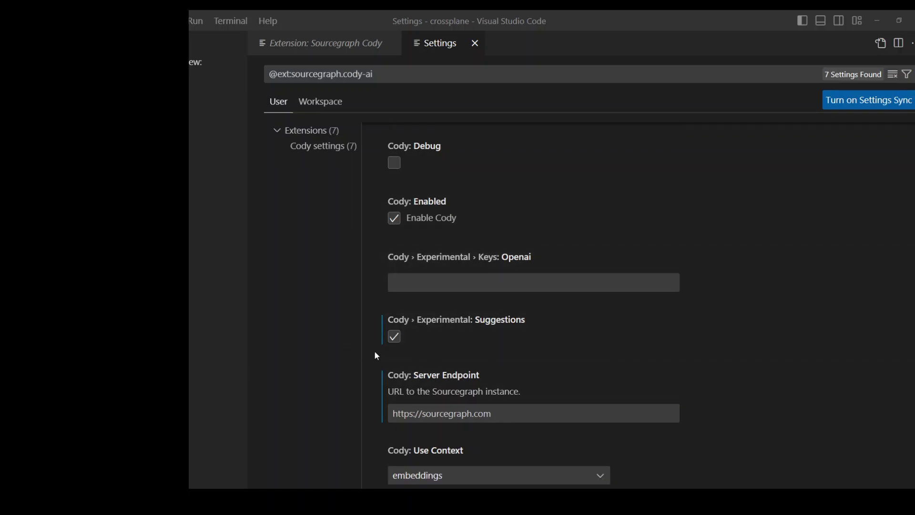
mouse_move(304, 342)
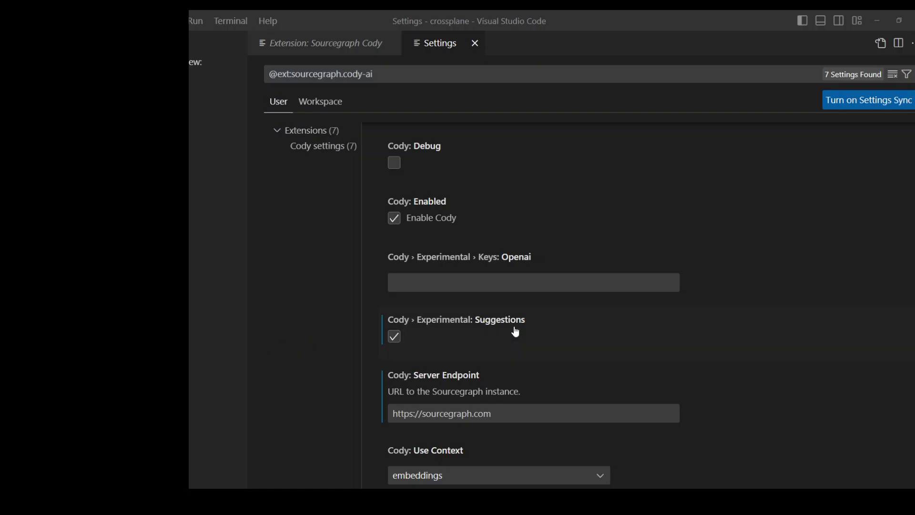
mouse_move(548, 320)
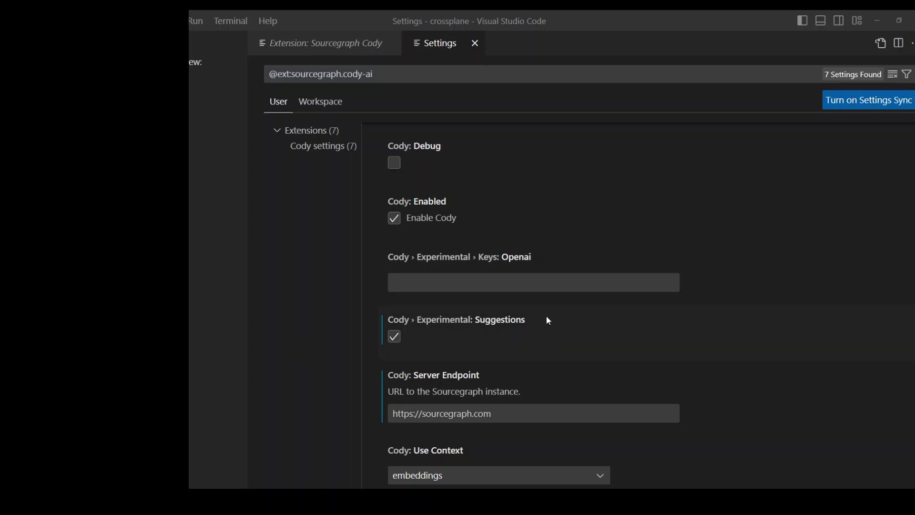
mouse_move(529, 318)
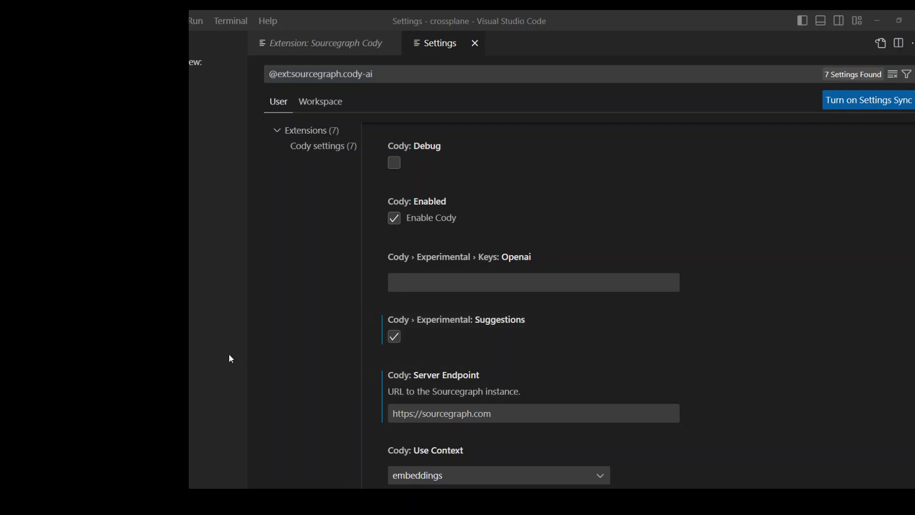
mouse_move(228, 355)
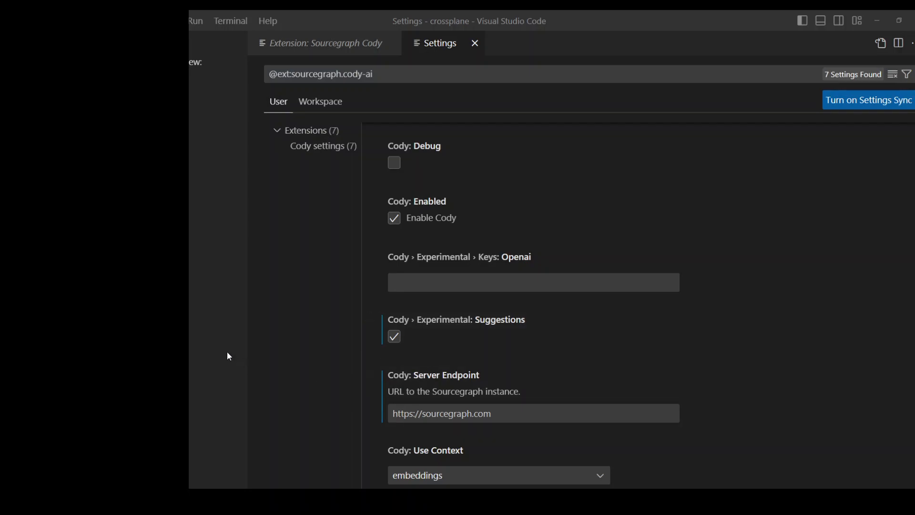
mouse_move(260, 386)
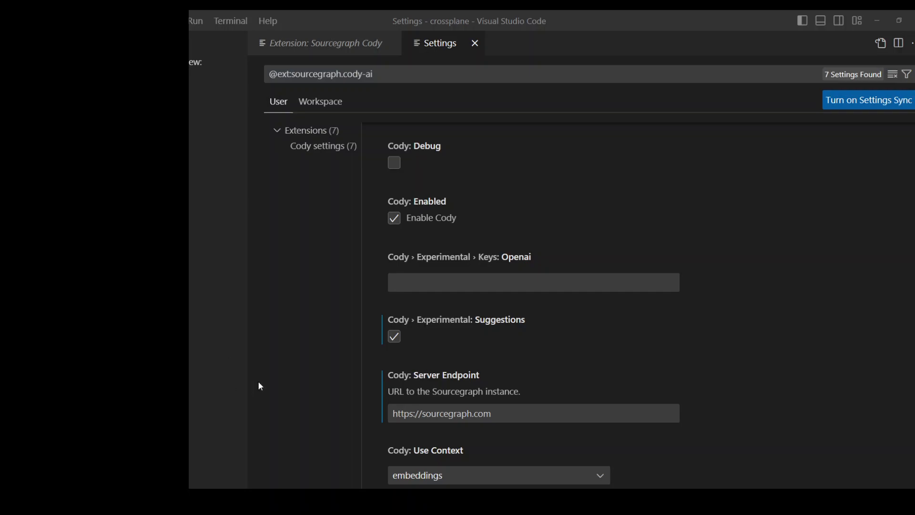
mouse_move(270, 377)
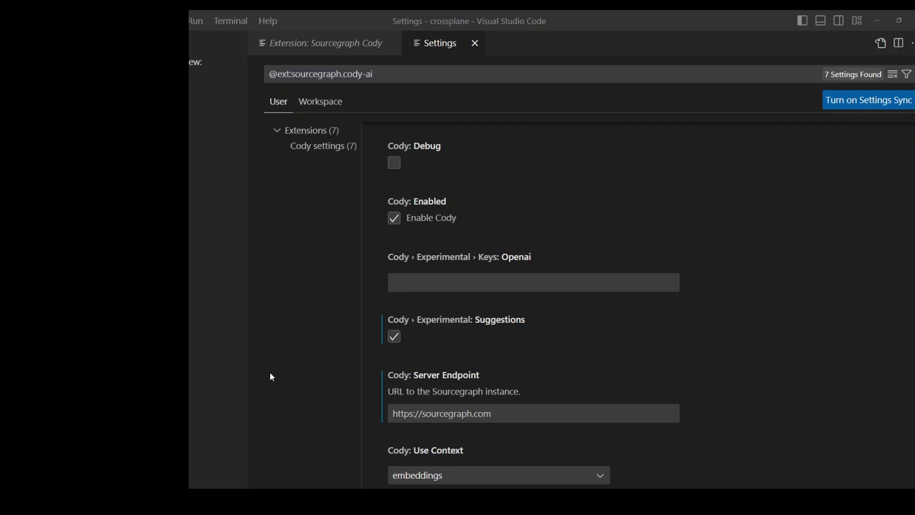
mouse_move(271, 359)
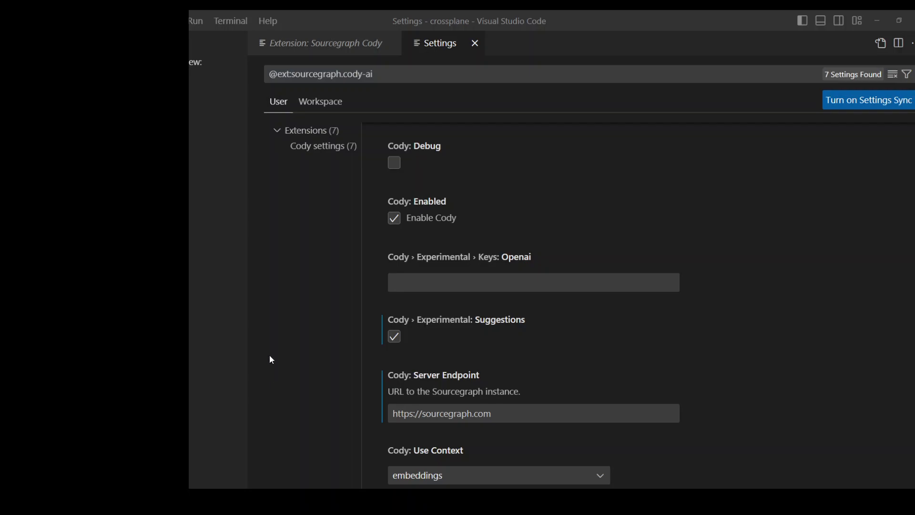
mouse_move(272, 357)
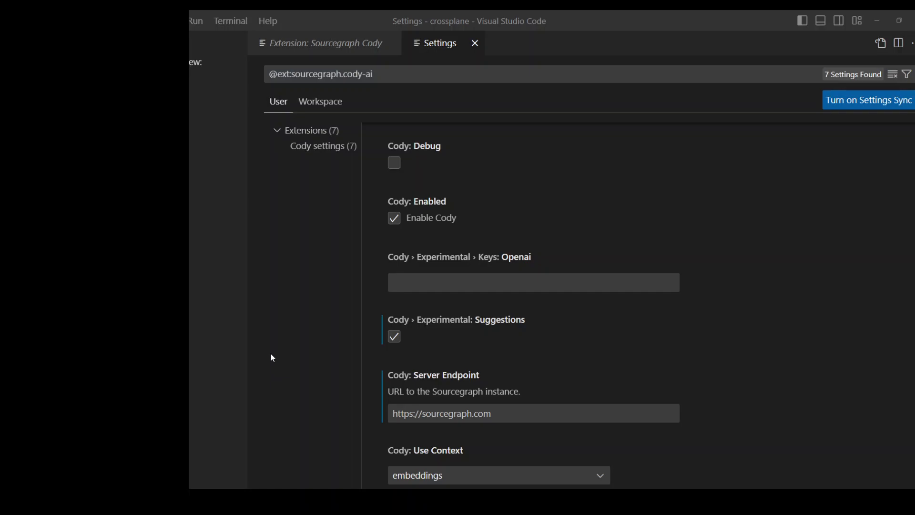